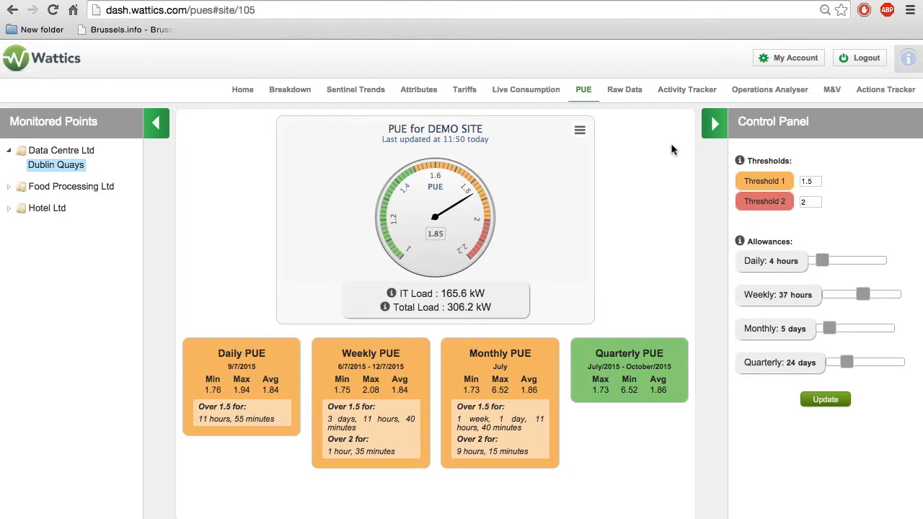
mouse_move(589, 101)
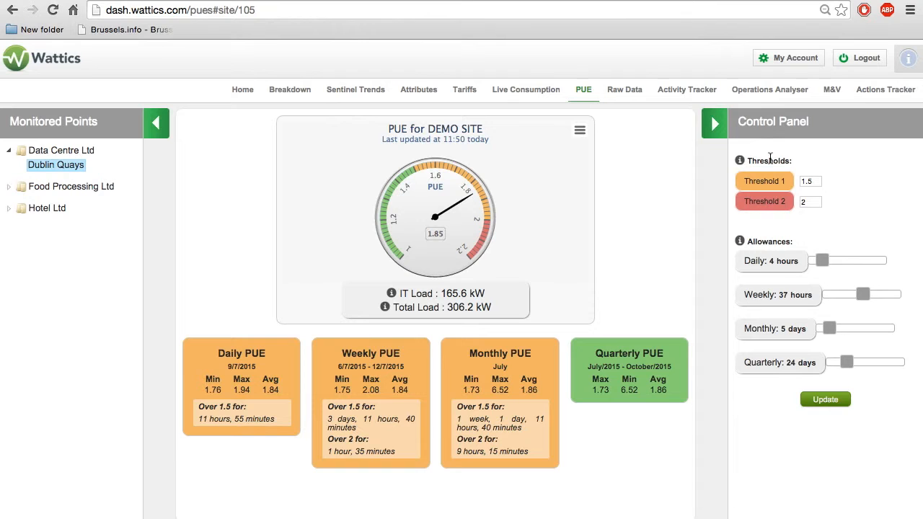
Select the second PUE threshold, set daily allowance 9 hours and quarterly 0 days, and update.
left_click(811, 181)
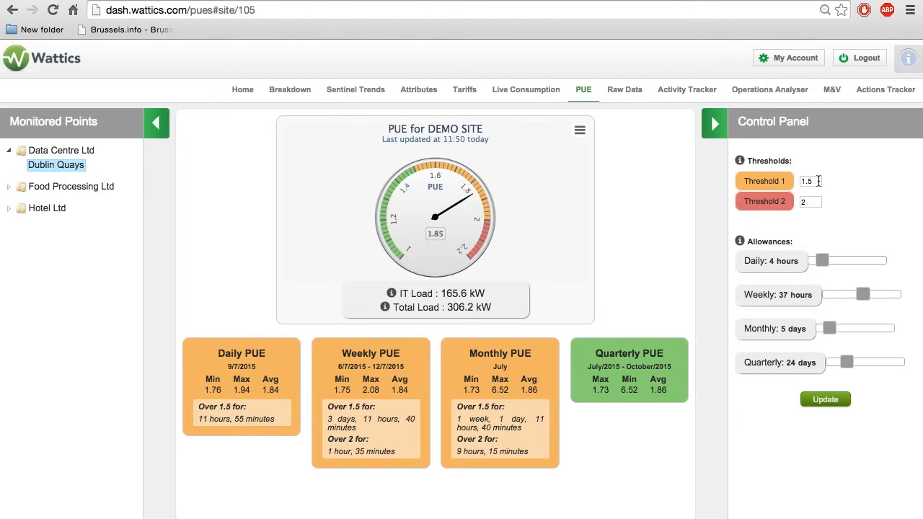
left_click(814, 202)
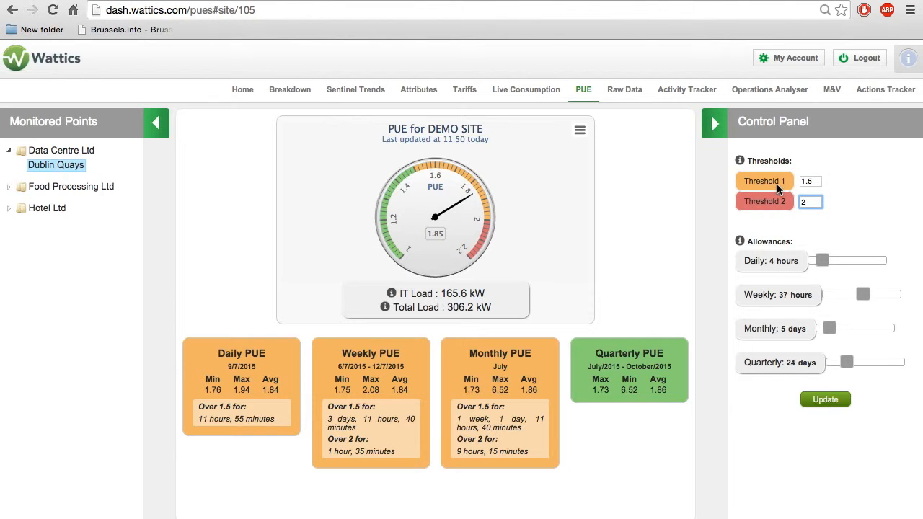
mouse_move(811, 235)
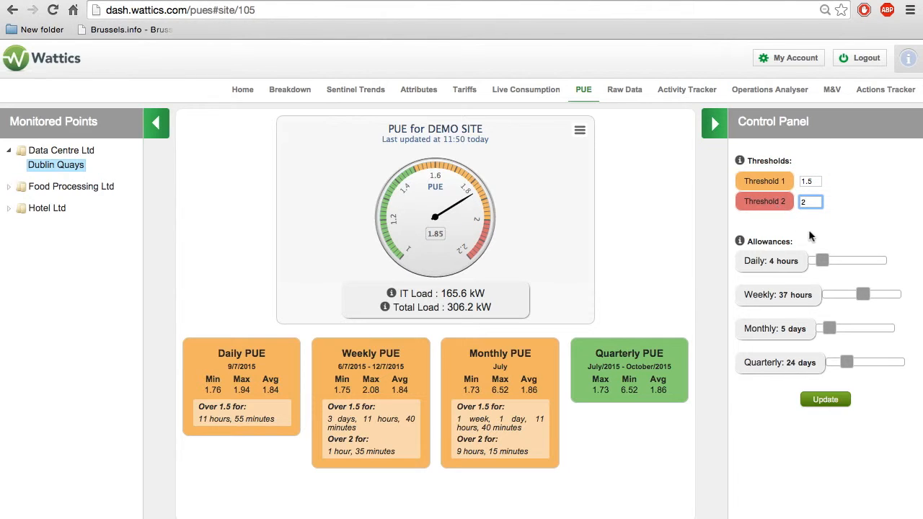
left_click_drag(820, 260, 840, 259)
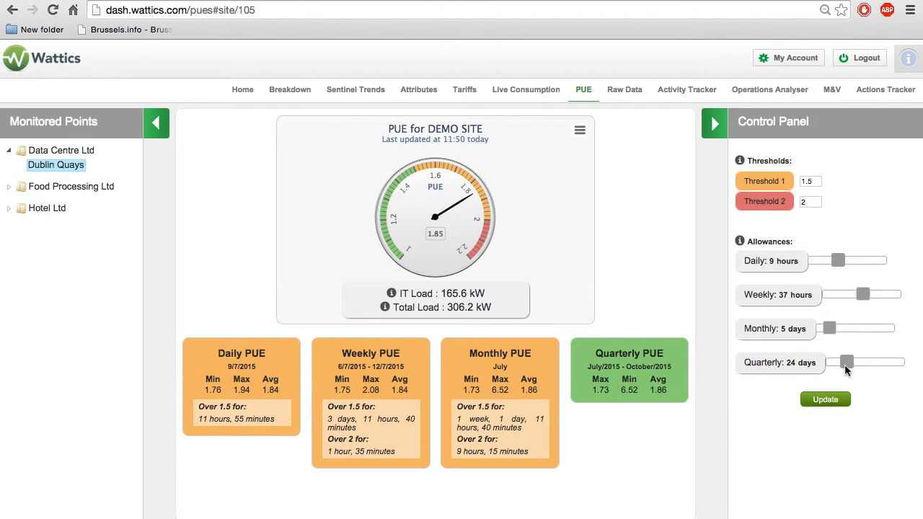
left_click_drag(845, 363, 822, 362)
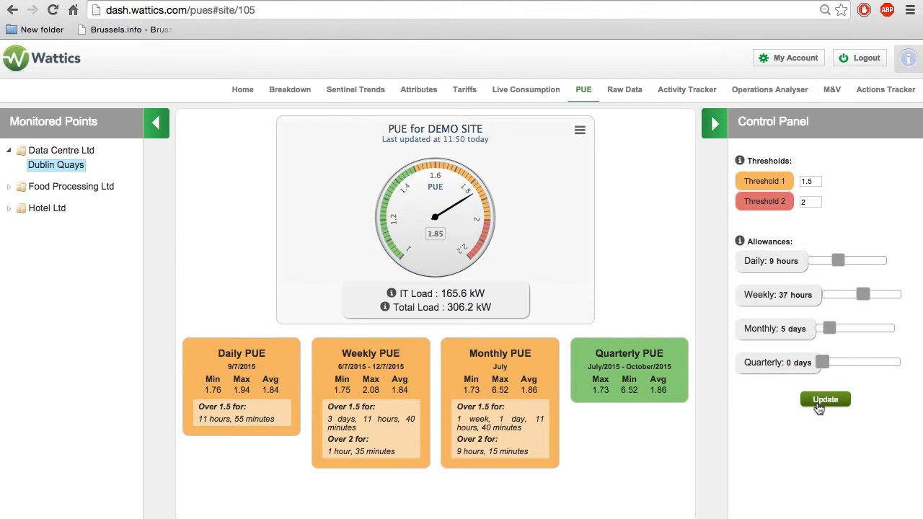
left_click(825, 398)
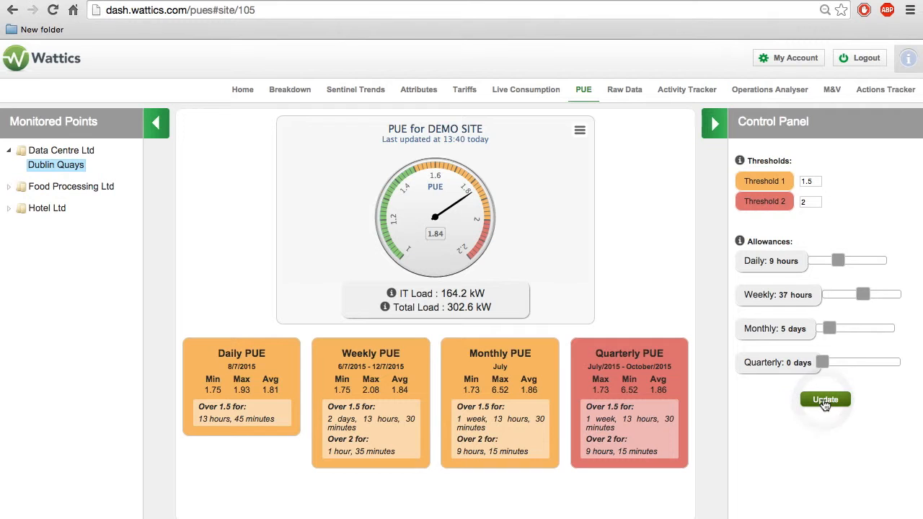
View the daily then weekly PUE historical analysis and go to the detector definitions page.
left_click(825, 398)
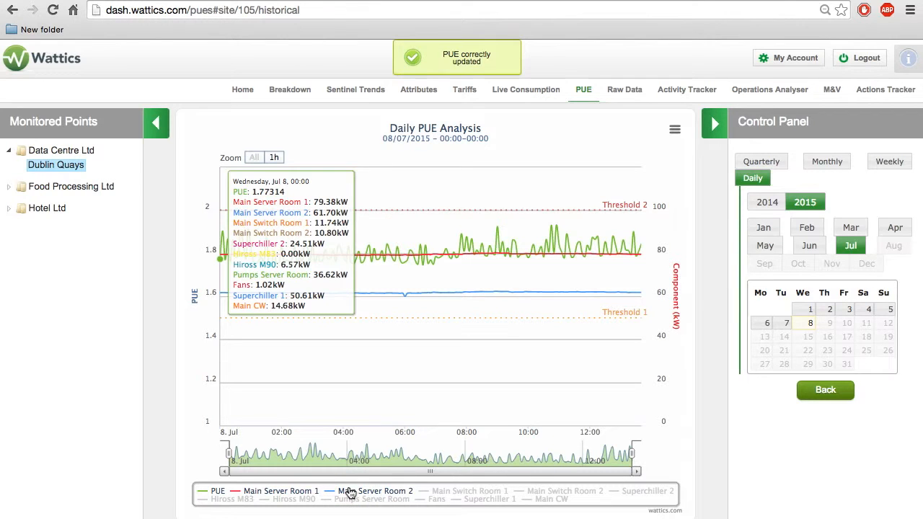
mouse_move(332, 478)
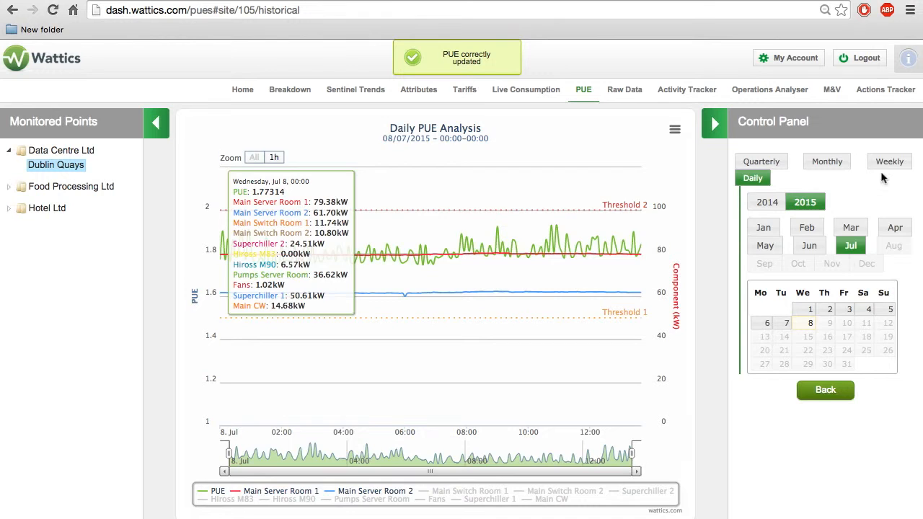
left_click(888, 162)
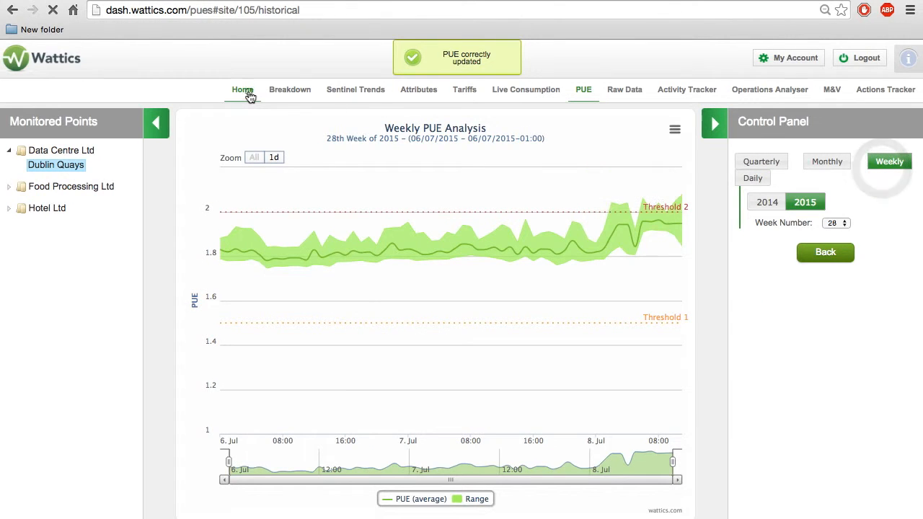
left_click(242, 89)
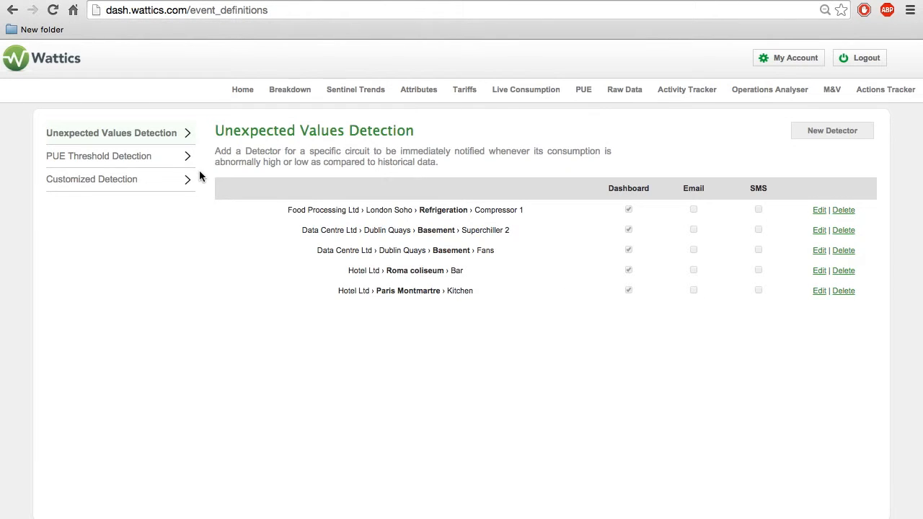
Create a Dublin Quays PUE threshold detector alerting on the dashboard when PUE is above 1.5.
left_click(98, 156)
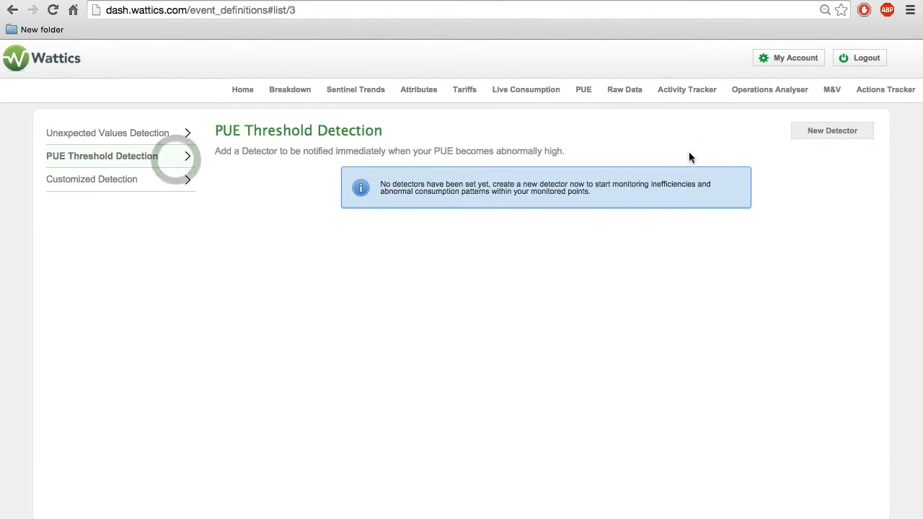
left_click(833, 130)
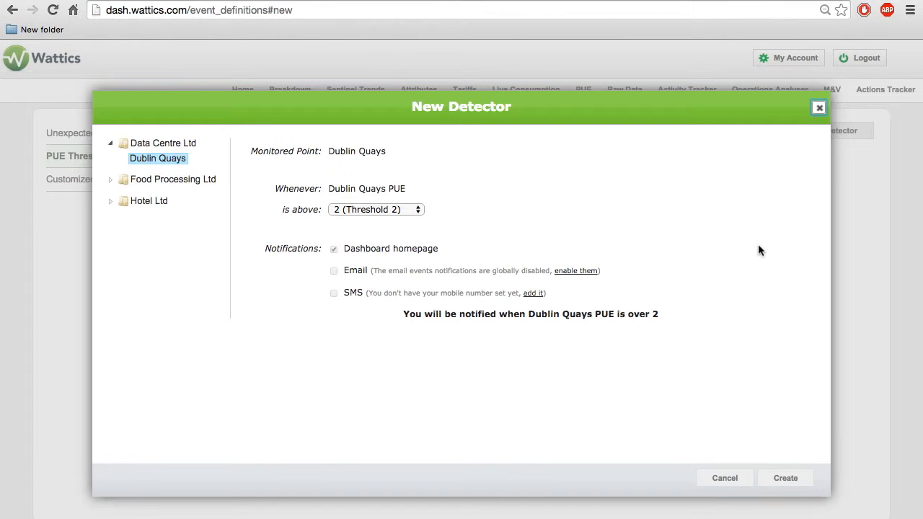
mouse_move(424, 209)
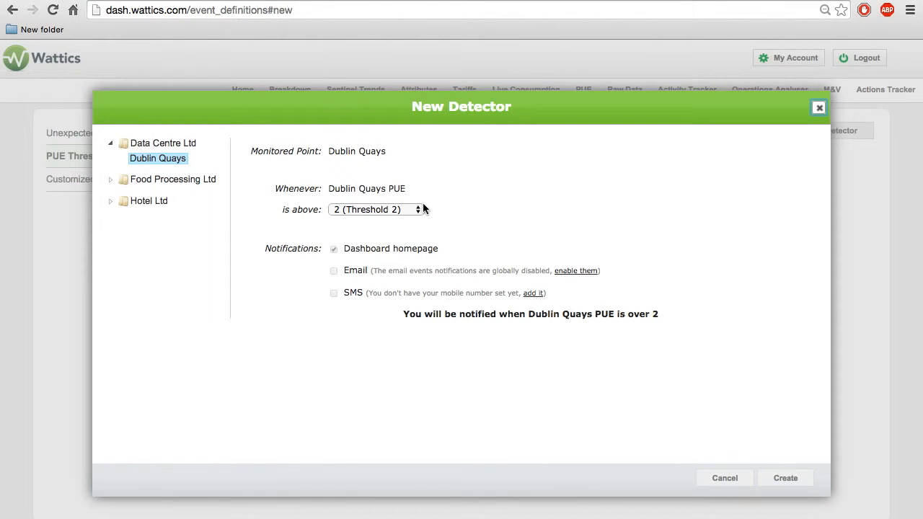
left_click(376, 209)
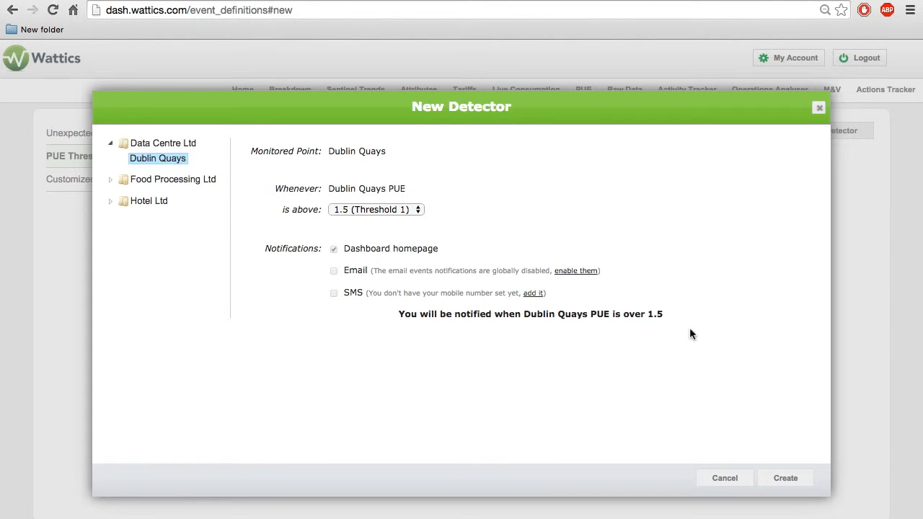
left_click(784, 479)
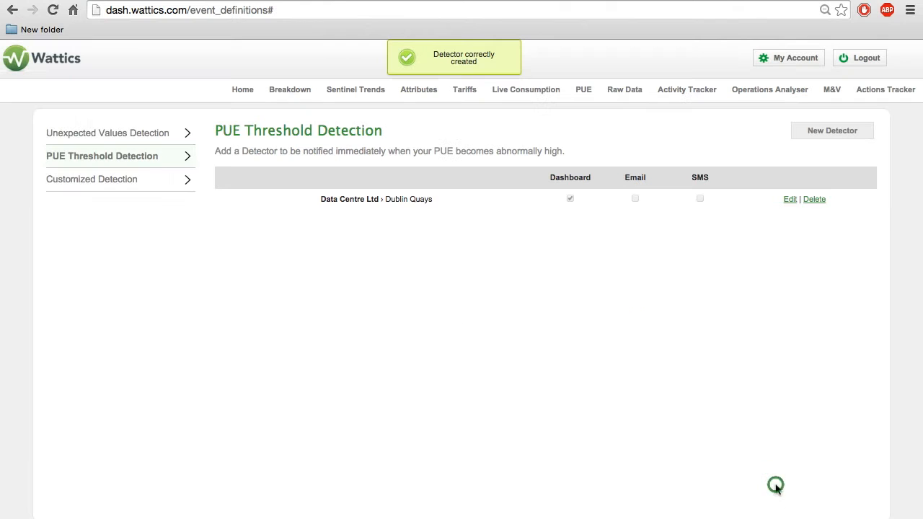